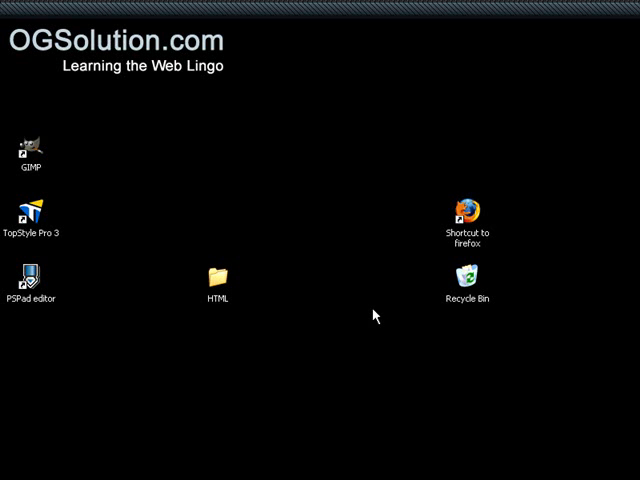
mouse_move(372, 390)
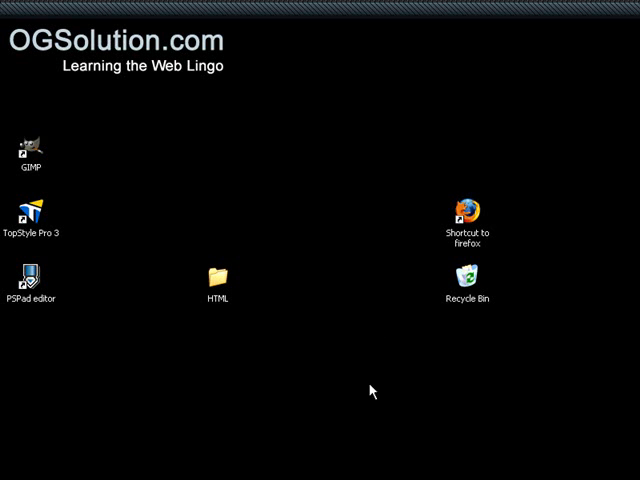
Step: Launch TopStyle Pro 3 from its desktop shortcut
double_click(32, 216)
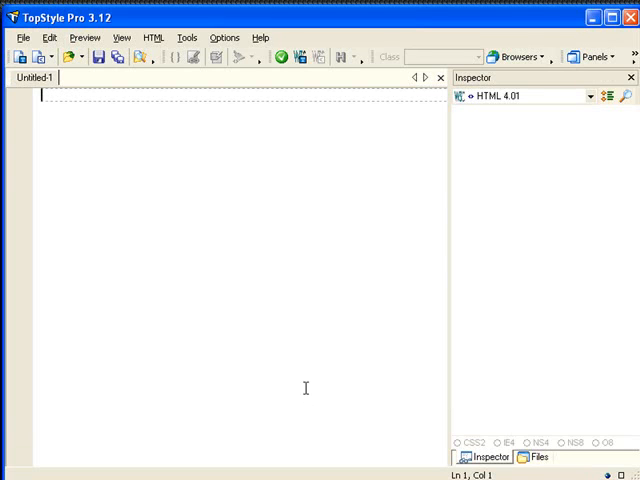
Step: Start a new HTML 4.01 skeleton and write &copy; in the body, ending the line
click(28, 56)
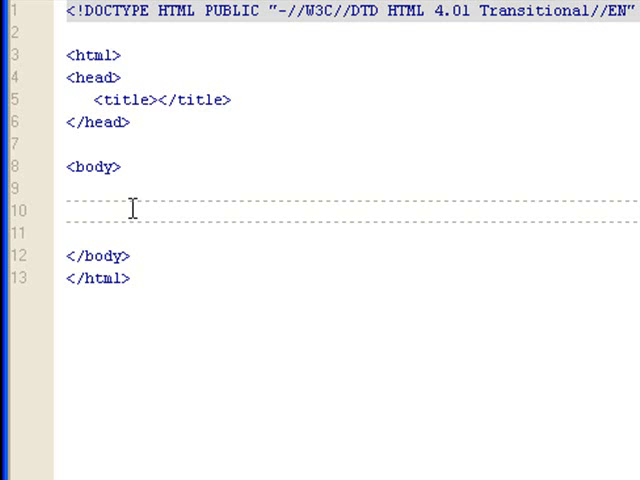
text(&)
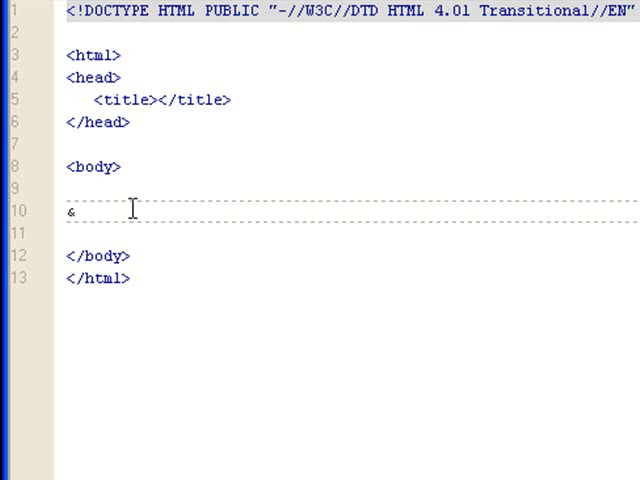
text(cop)
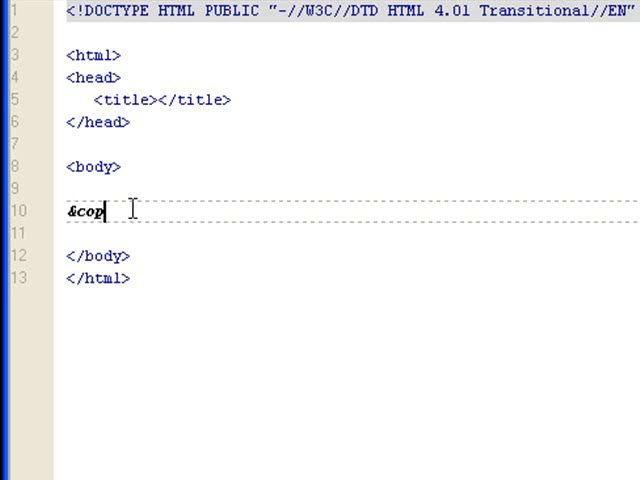
text(y;)
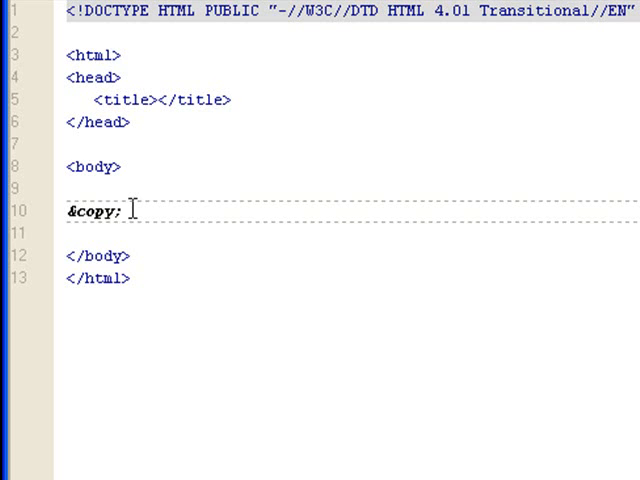
key(enter)
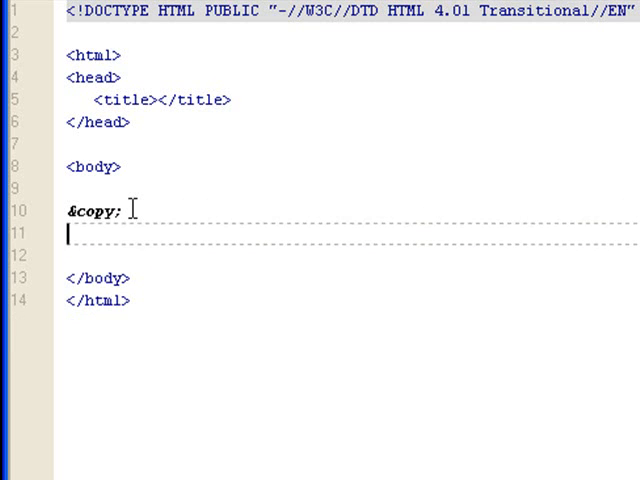
Step: Add <br>, &reg;, another <br>, then &iquest; below the copyright entity
text(<br>)
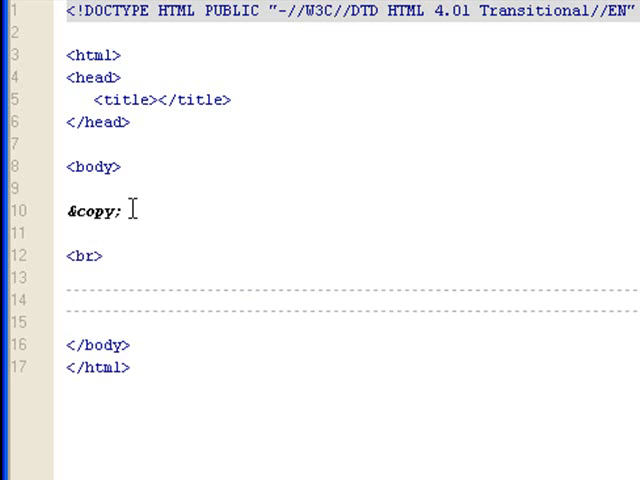
text(&)
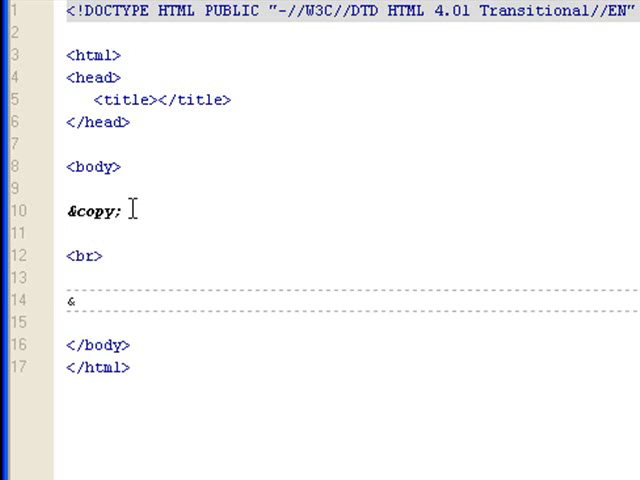
text(reg;)
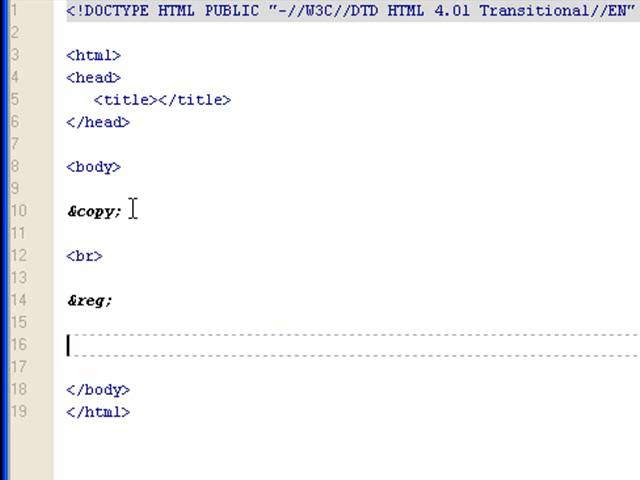
text(<br>)
text(&)
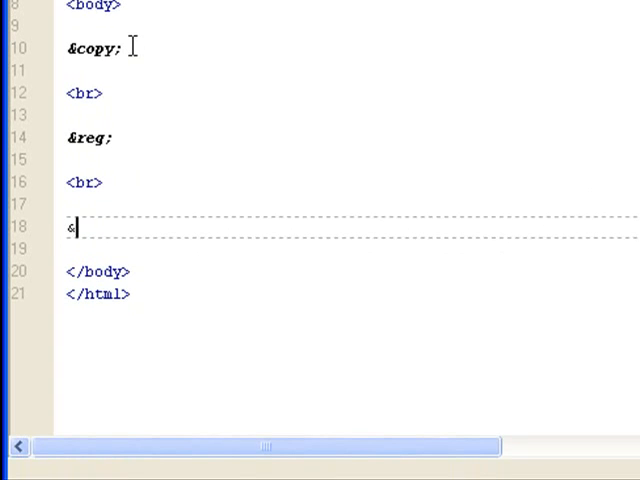
text(i)
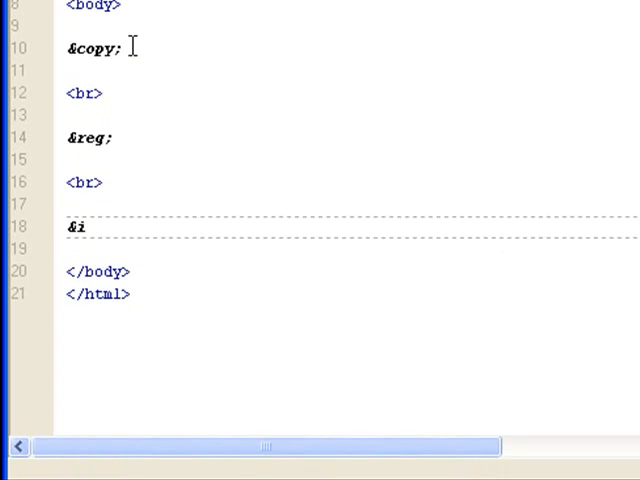
text(quest;)
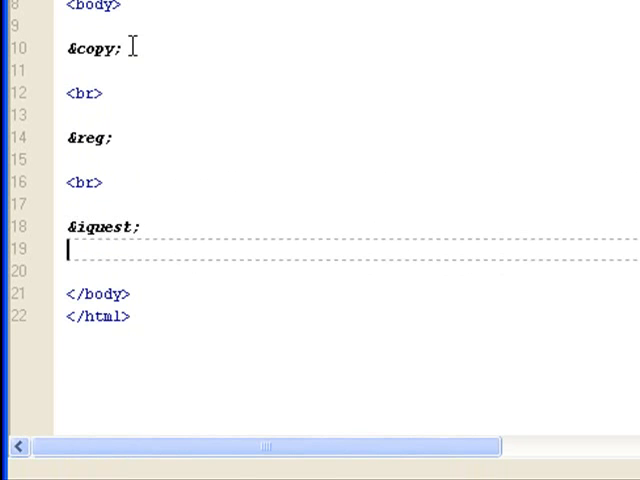
Step: Add another <br> line break followed by the &amp; entity
text(<br.)
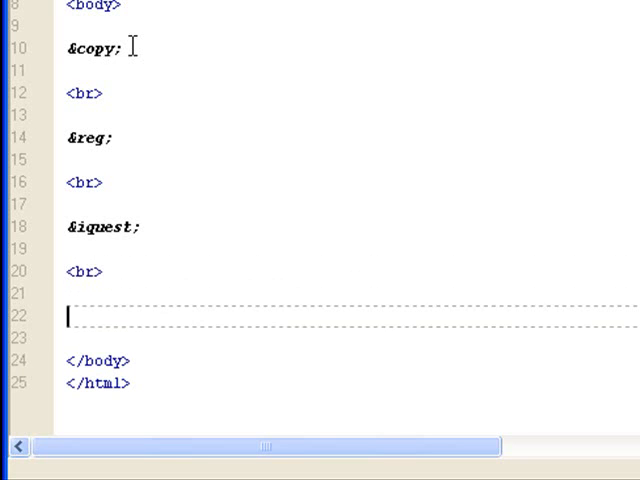
text(&)
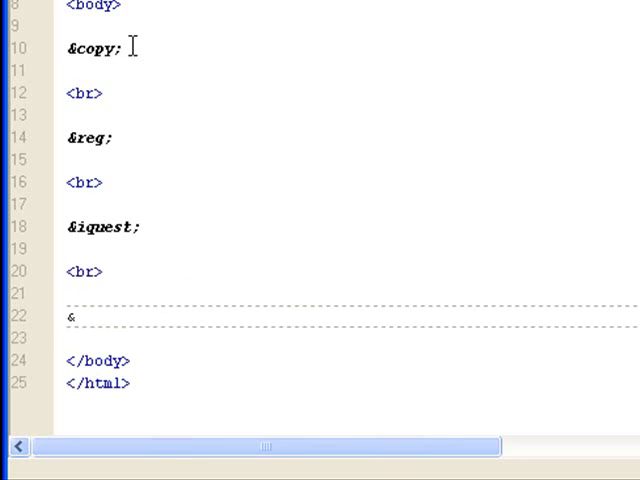
text(amp)
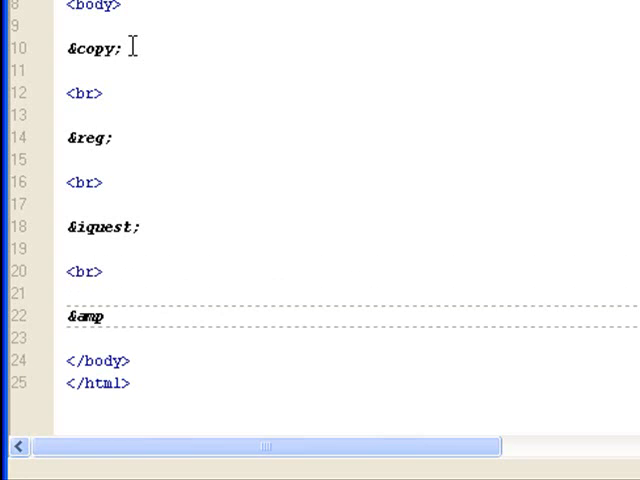
text(;)
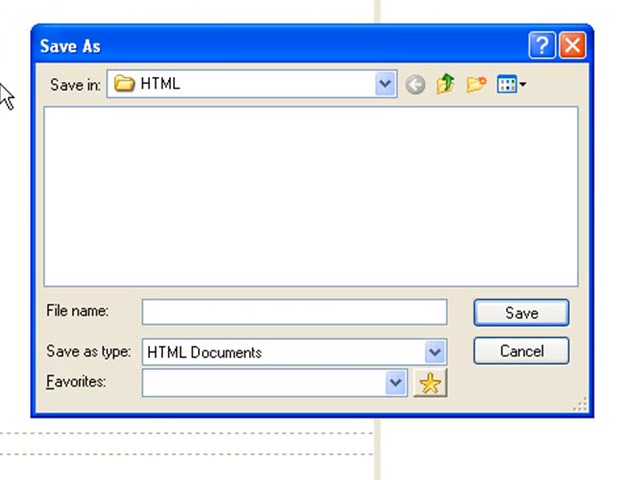
Step: Save the page as special in the HTML folder and open special.html in the browser
text(special)
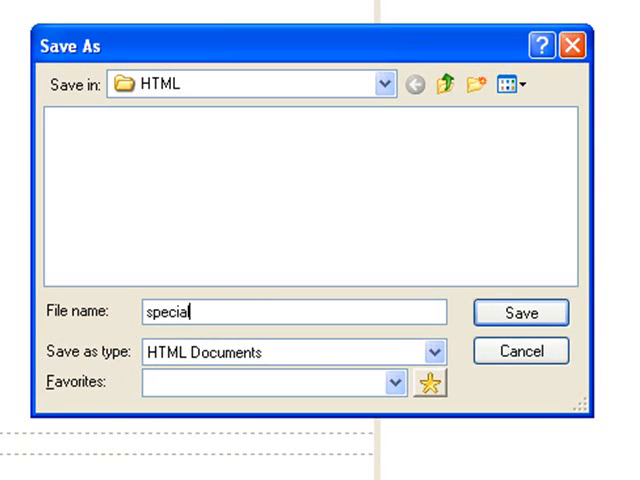
click(520, 312)
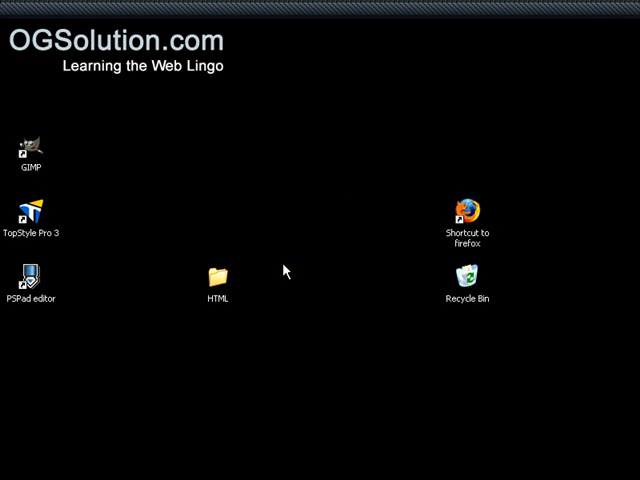
double_click(216, 278)
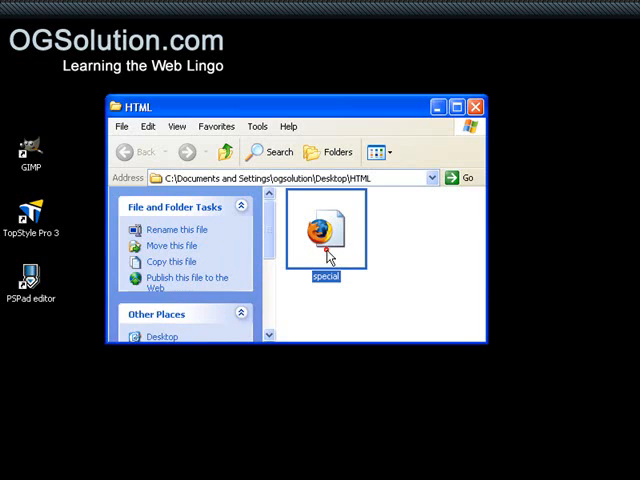
double_click(326, 230)
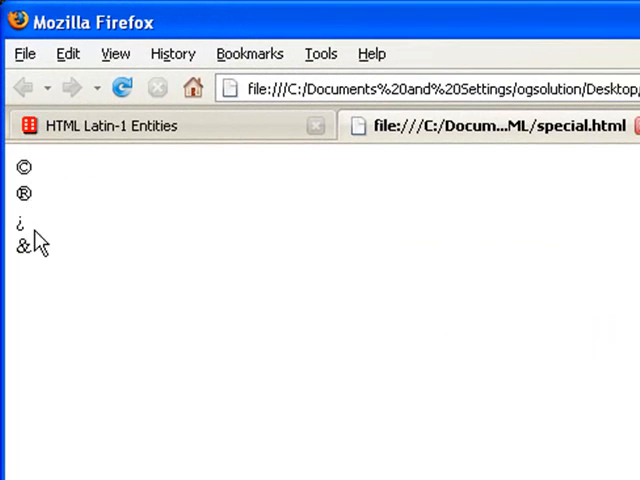
mouse_move(40, 280)
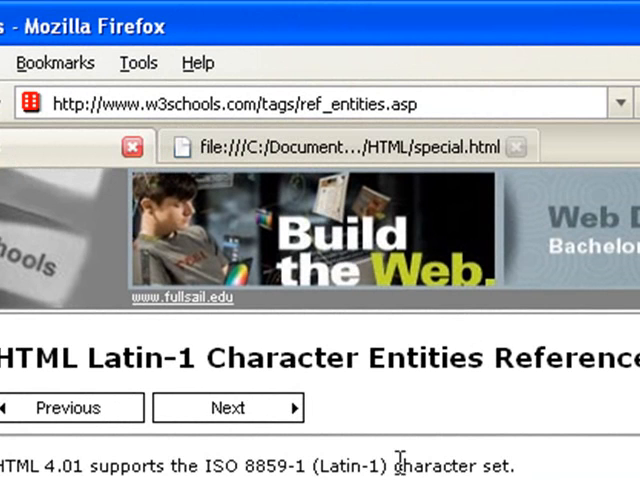
Step: Scroll the Latin-1 entity tables to the ISO 8859-1 section, selecting the capital A grave number
scroll(down, 3)
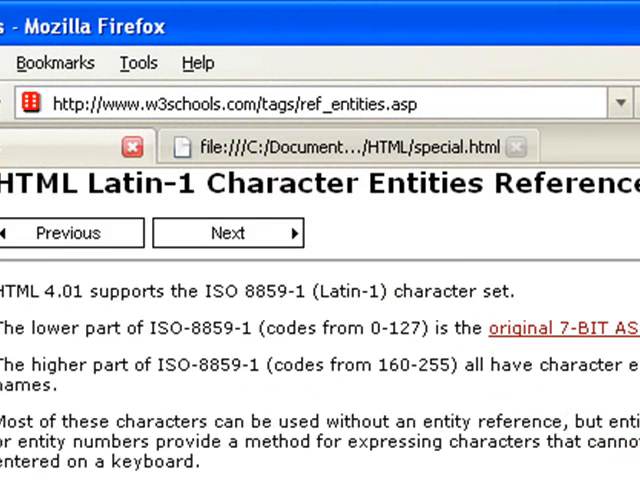
scroll(down, 3)
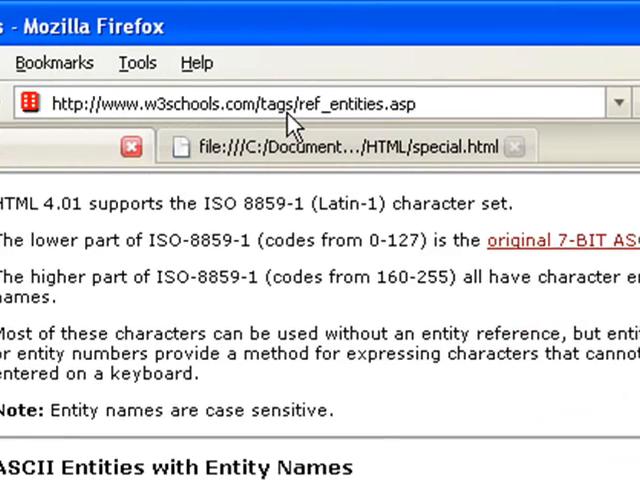
scroll(down, 3)
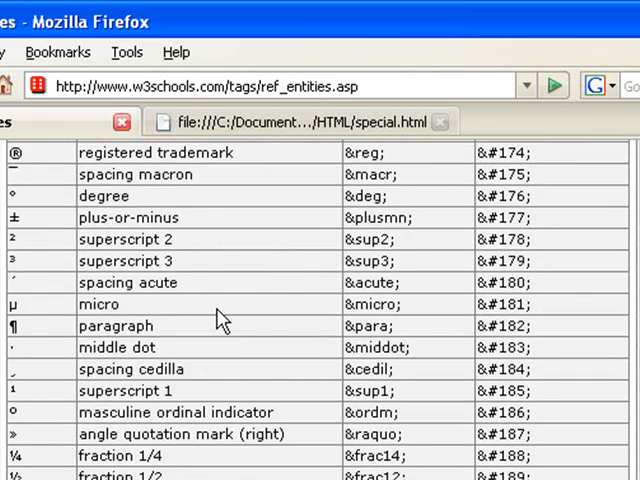
scroll(down, 3)
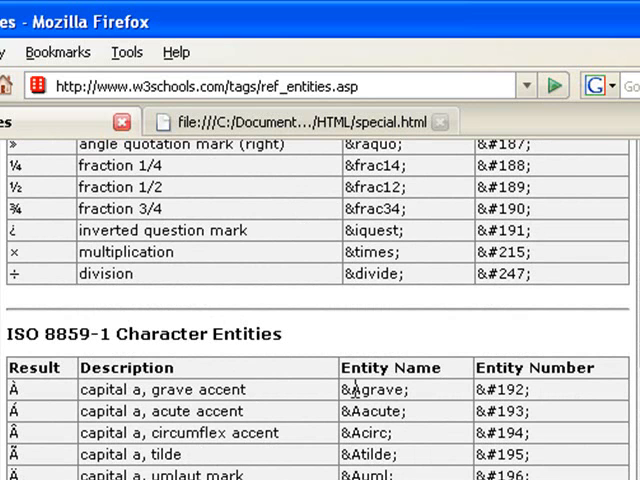
double_click(372, 390)
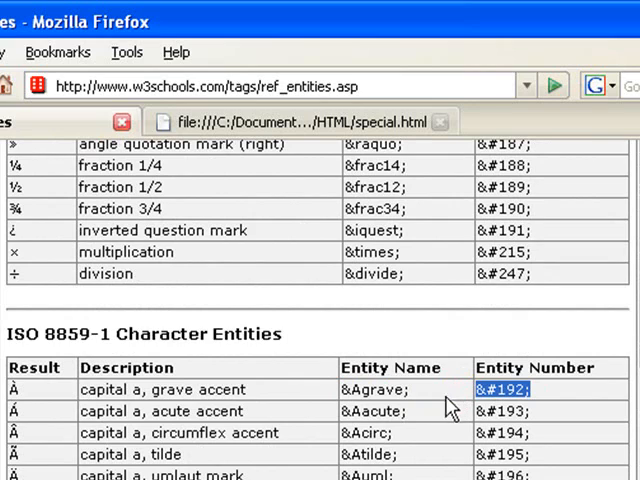
scroll(down, 3)
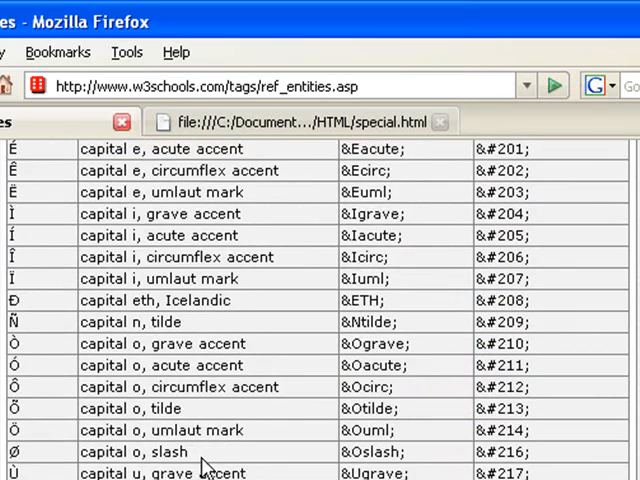
scroll(down, 3)
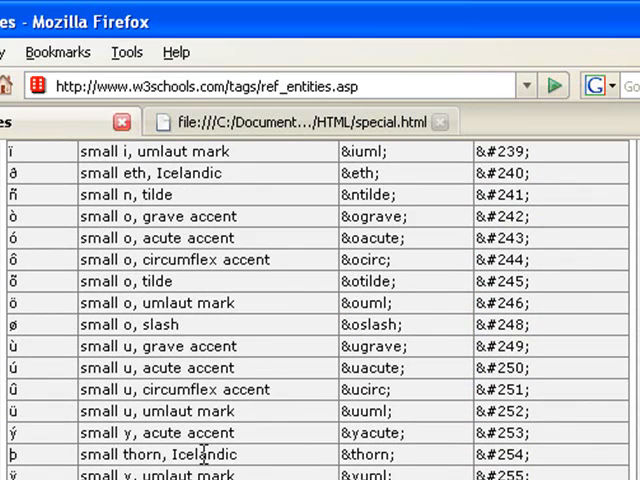